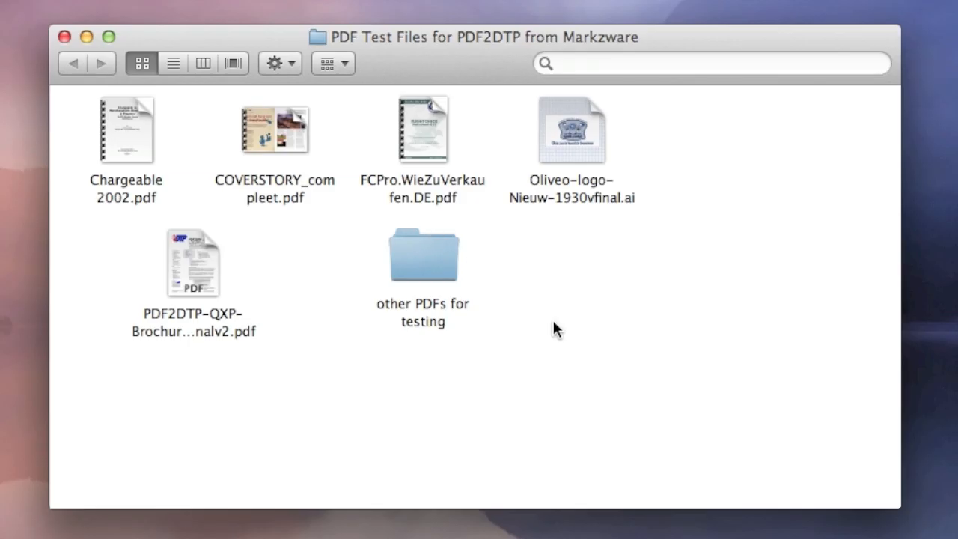
mouse_move(320, 204)
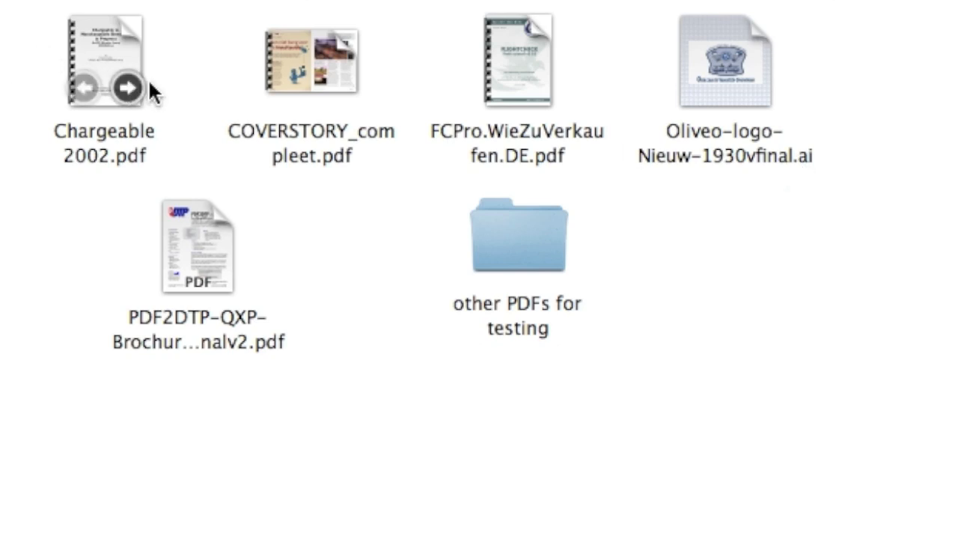
mouse_move(153, 88)
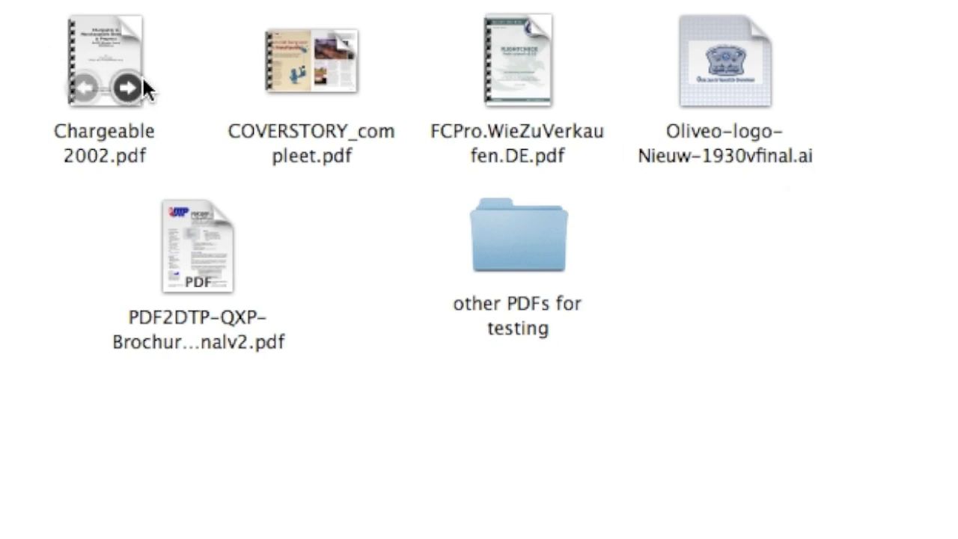
mouse_move(221, 237)
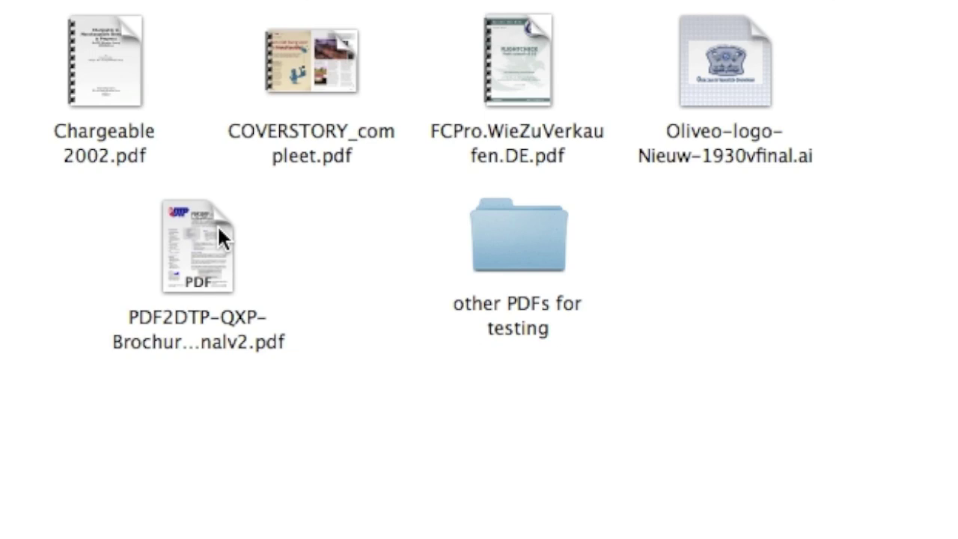
mouse_move(200, 123)
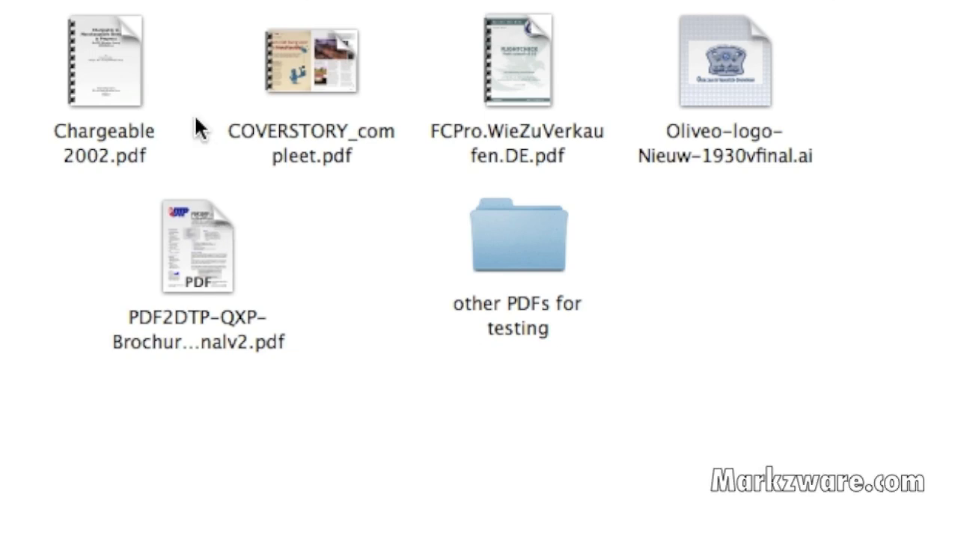
mouse_move(243, 166)
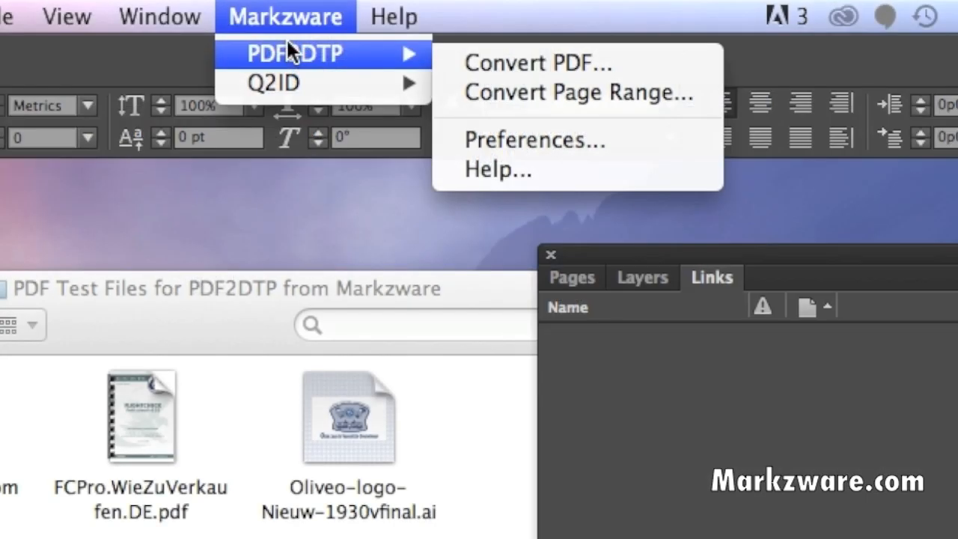
mouse_move(500, 75)
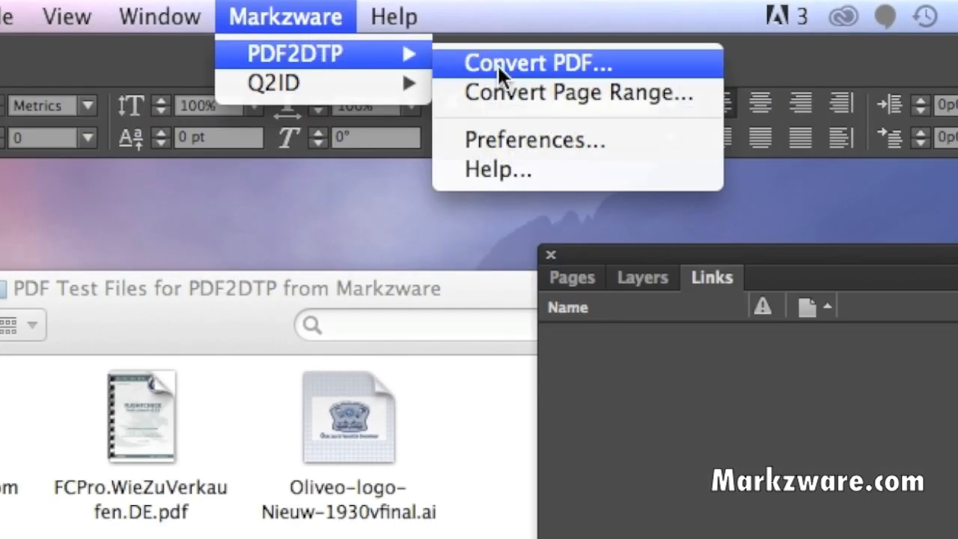
Step: Start a Markzware PDF2DTP Convert PDF conversion from the InDesign menu
click(533, 63)
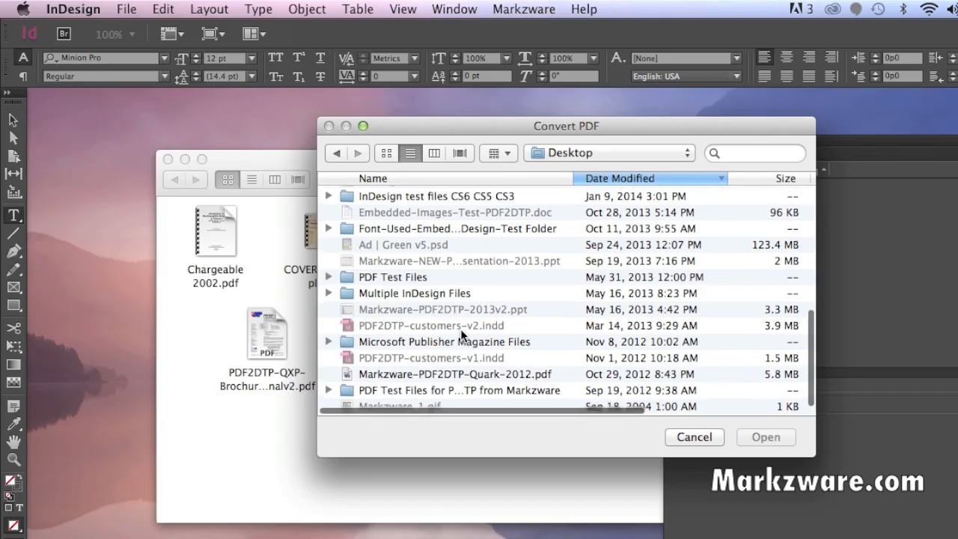
Step: Choose PDF2DTP-QXP-Brochure-finalv2.pdf from the PDF Test Files for PDF2DTP folder to convert
double_click(467, 389)
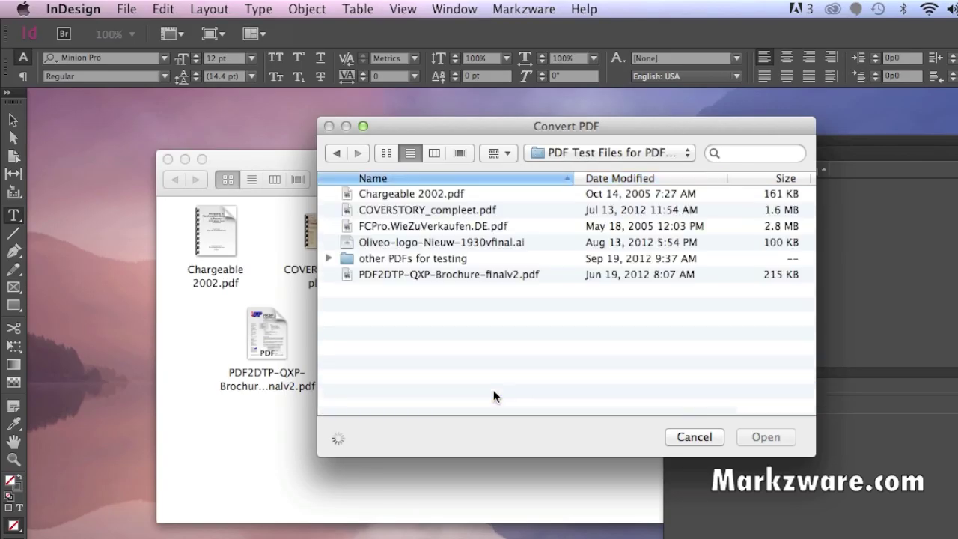
mouse_move(411, 248)
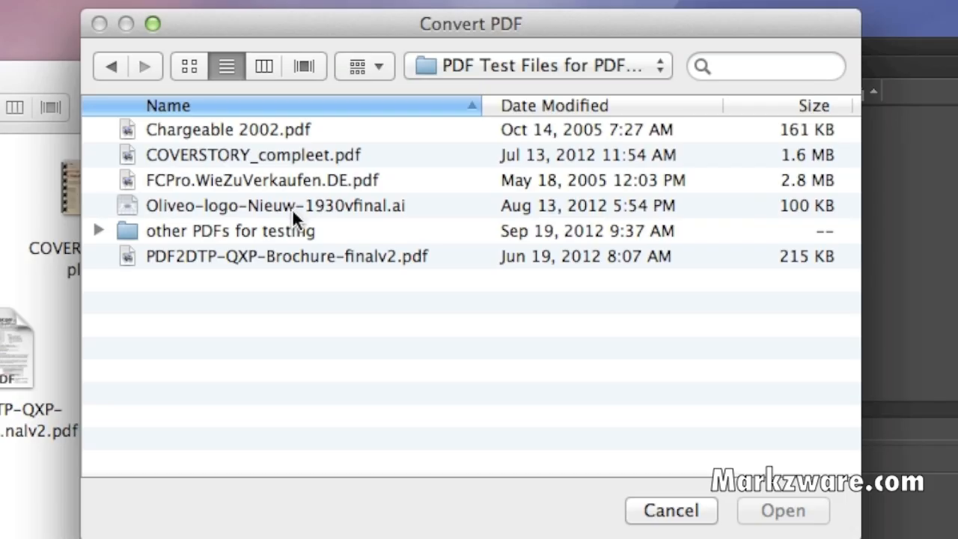
mouse_move(230, 263)
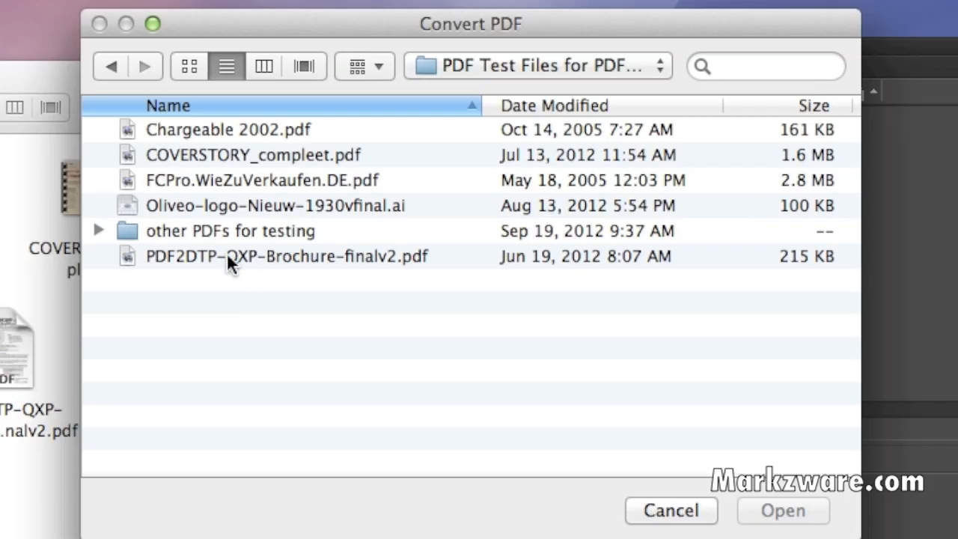
click(287, 256)
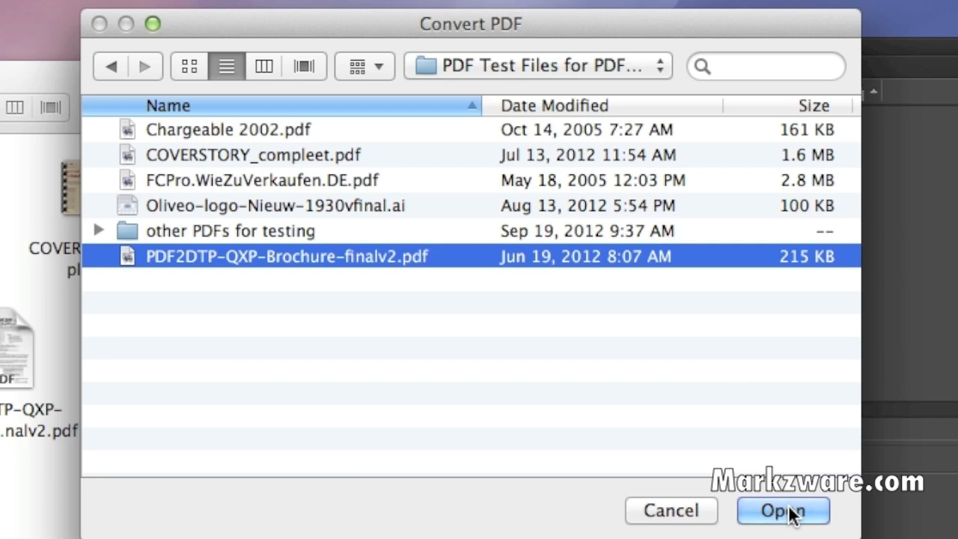
click(782, 510)
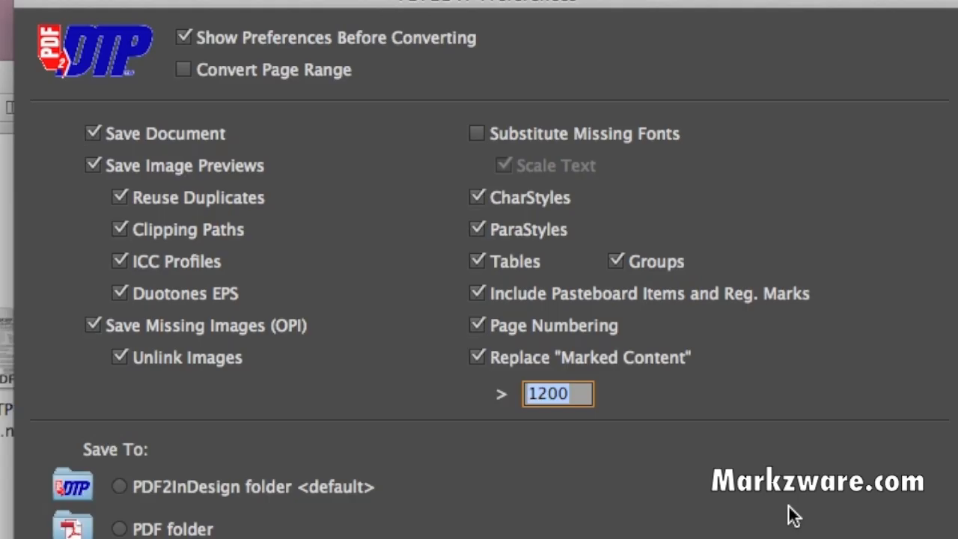
mouse_move(269, 108)
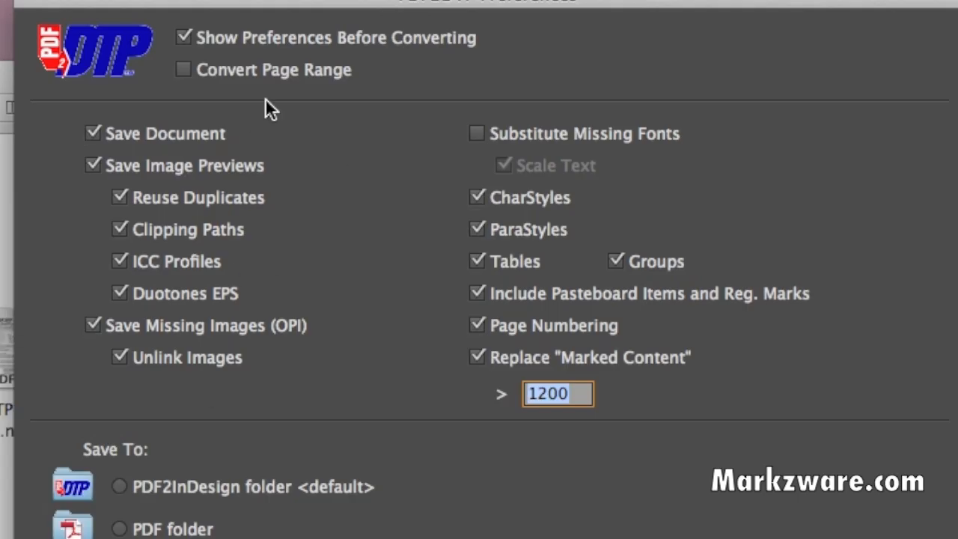
mouse_move(251, 189)
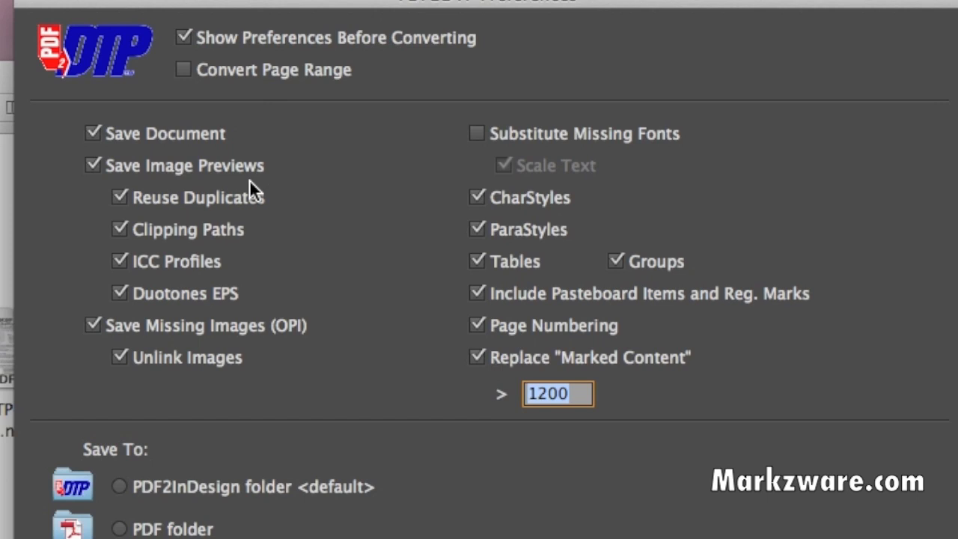
mouse_move(281, 268)
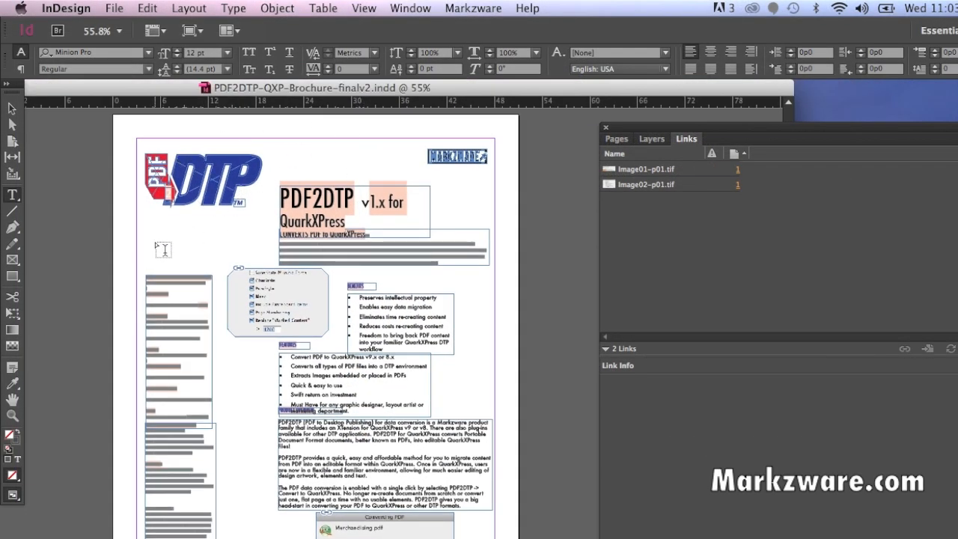
mouse_move(51, 159)
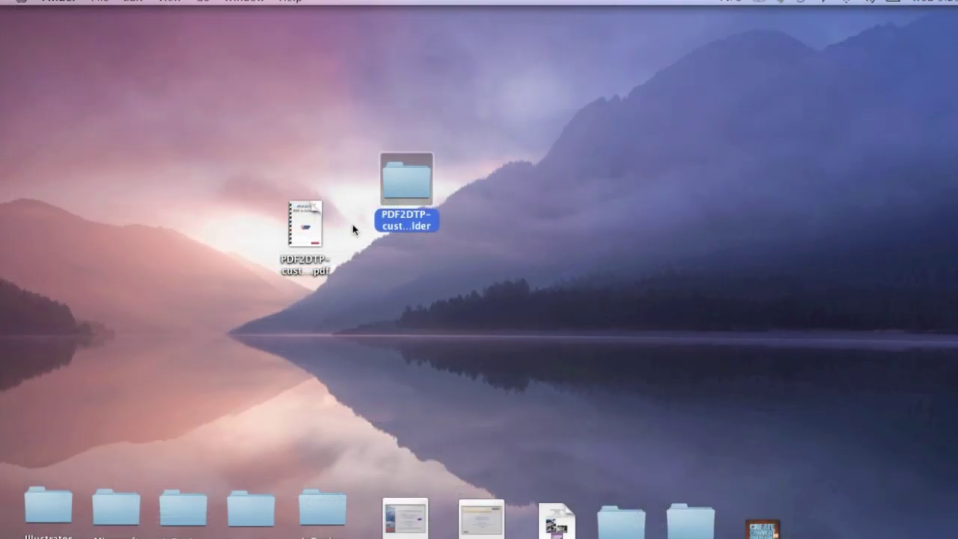
Step: Open the PDF2DTP-customers-v111 job folder in Finder to see the extracted TIFFs and InDesign file
double_click(407, 173)
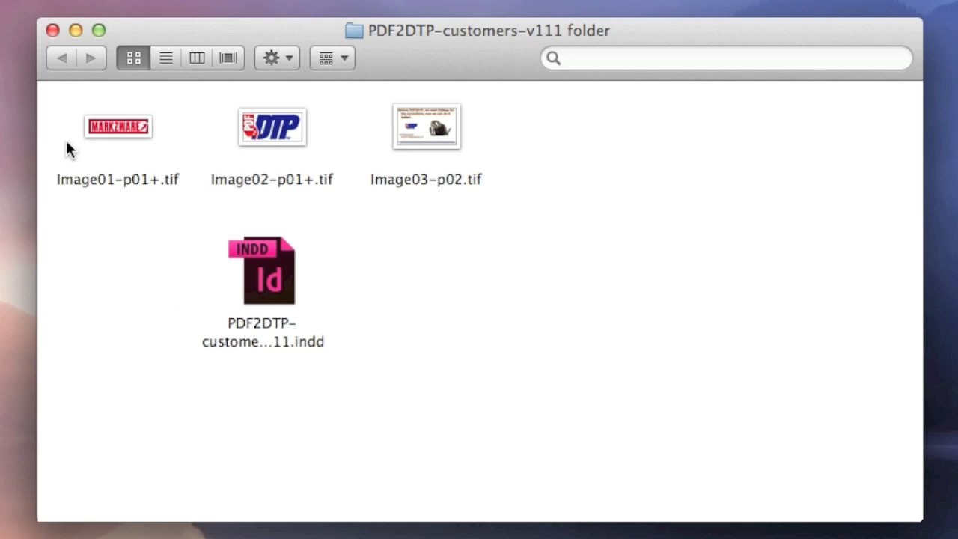
mouse_move(171, 193)
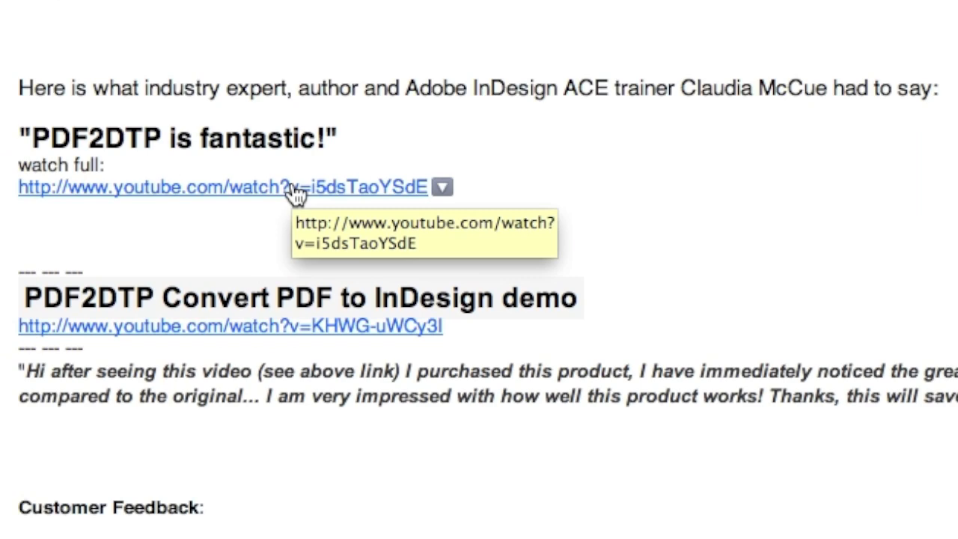
scroll(down, 3)
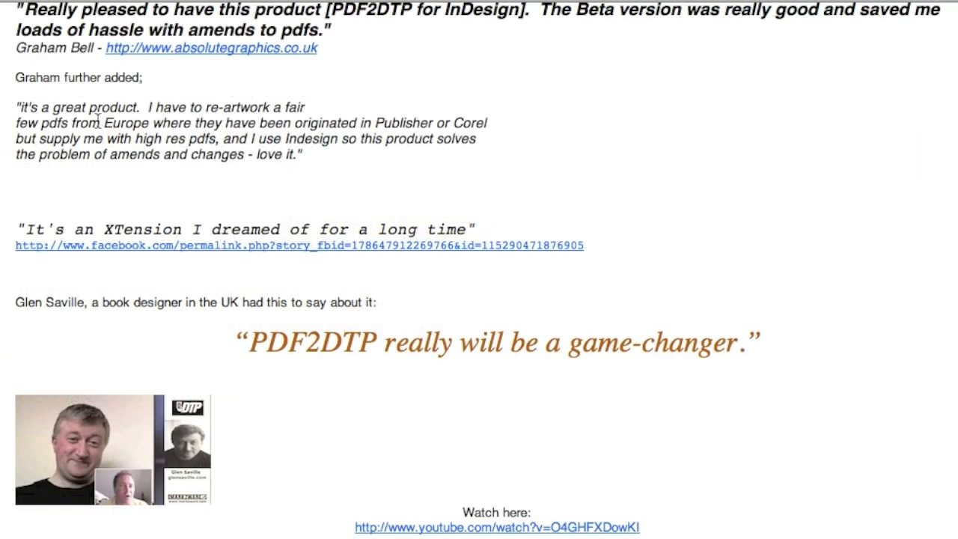
mouse_move(114, 129)
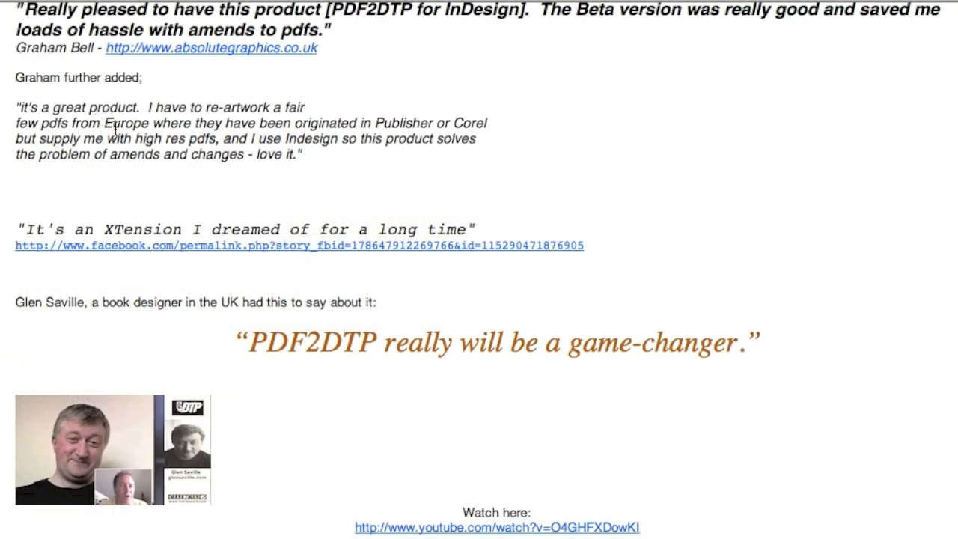